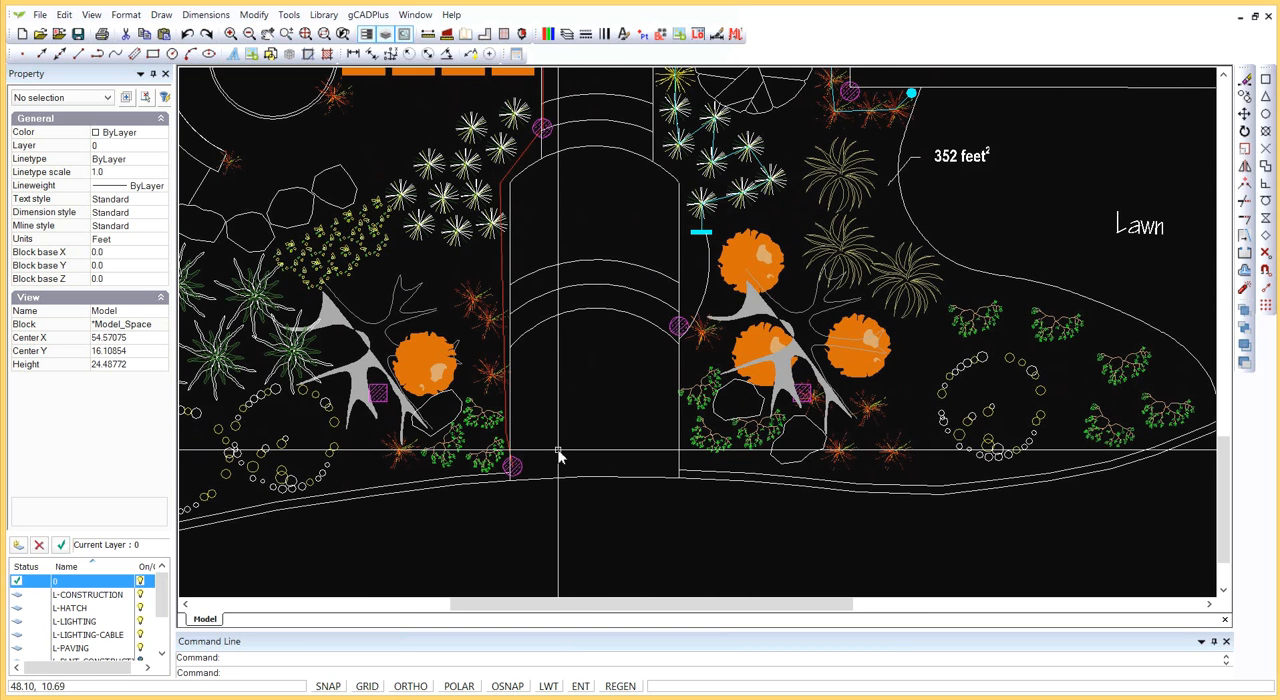
{"action": "mouse_move", "coordinate": [591, 431]}
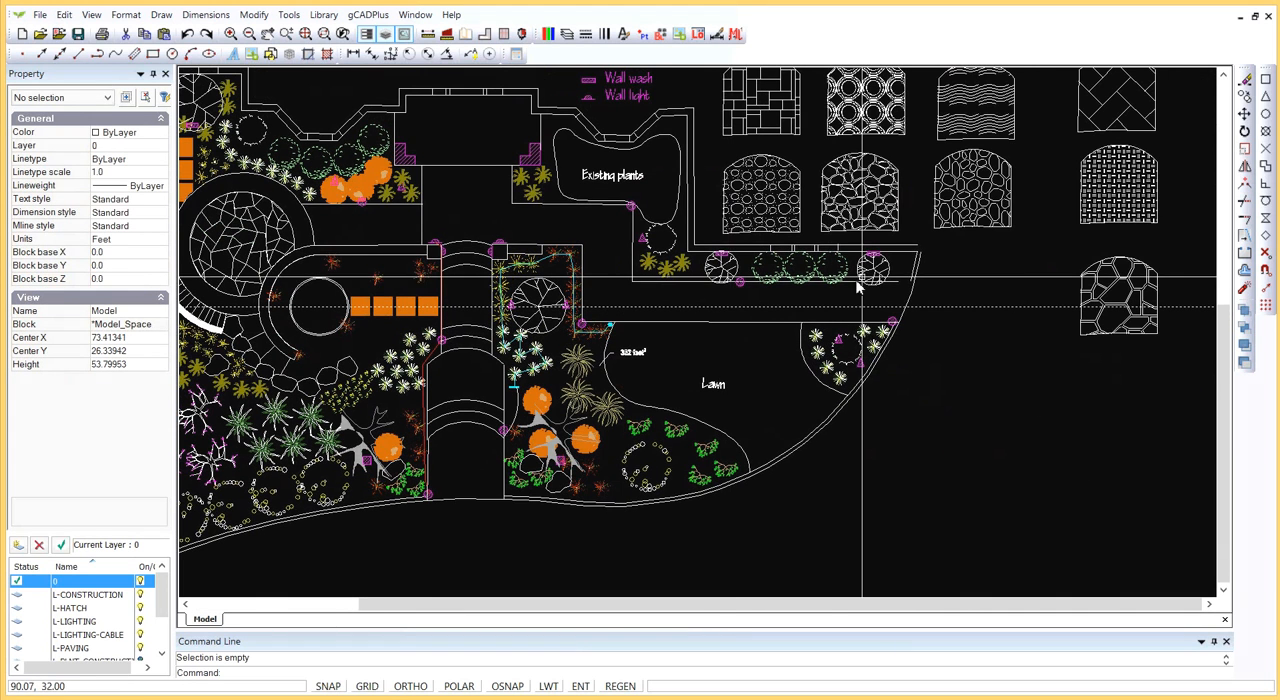
{"action": "mouse_move", "coordinate": [988, 298]}
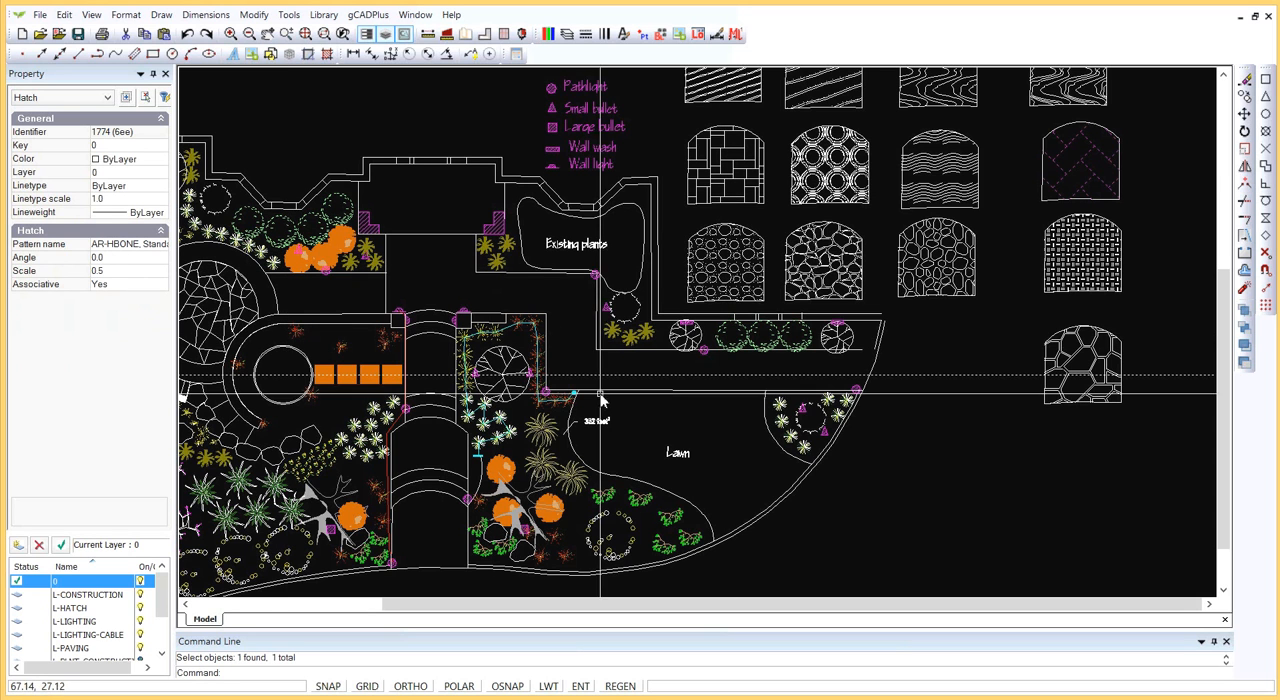
Deselect the herringbone sample, then start Hatch and pick the garden path outline as boundary.
{"action": "left_click", "coordinate": [1070, 365]}
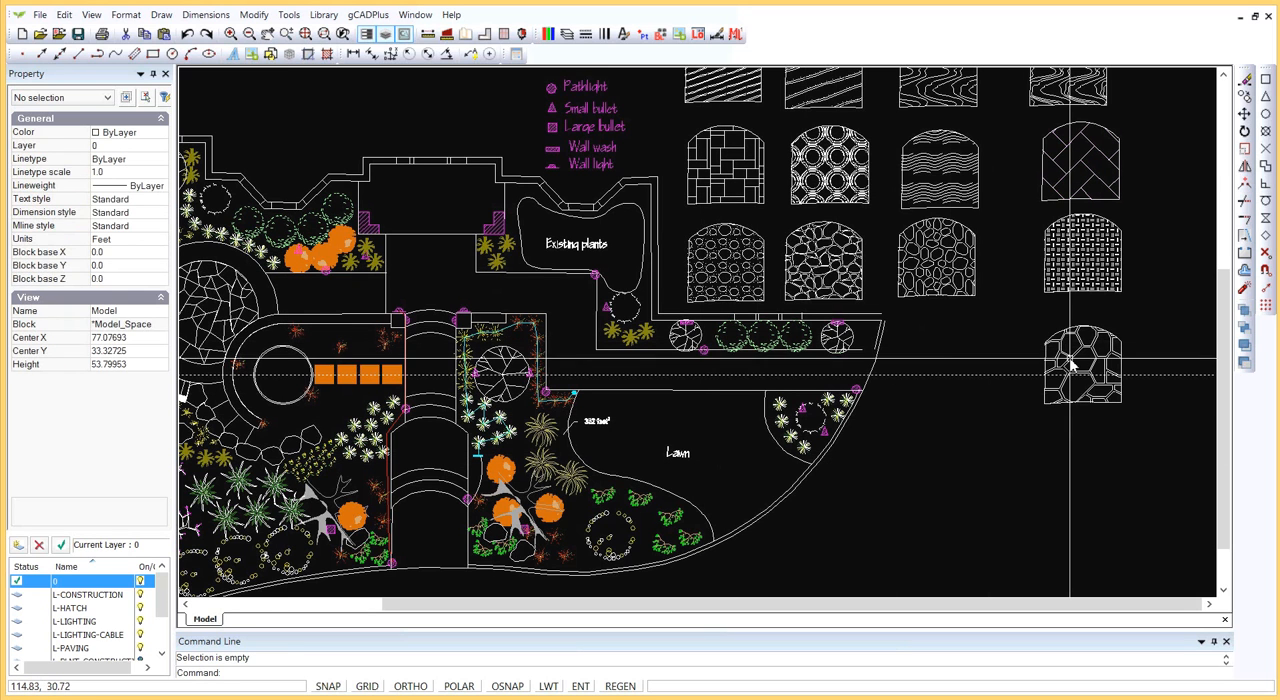
{"action": "left_click", "coordinate": [1081, 371]}
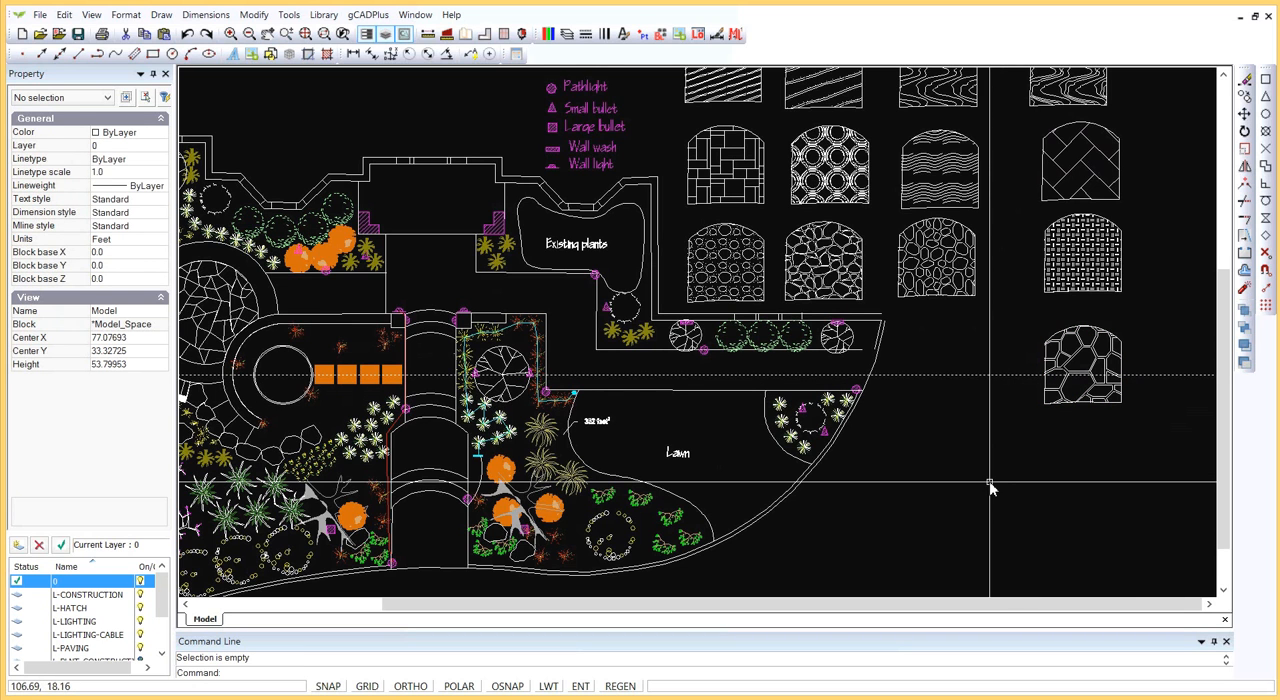
{"action": "mouse_move", "coordinate": [958, 491]}
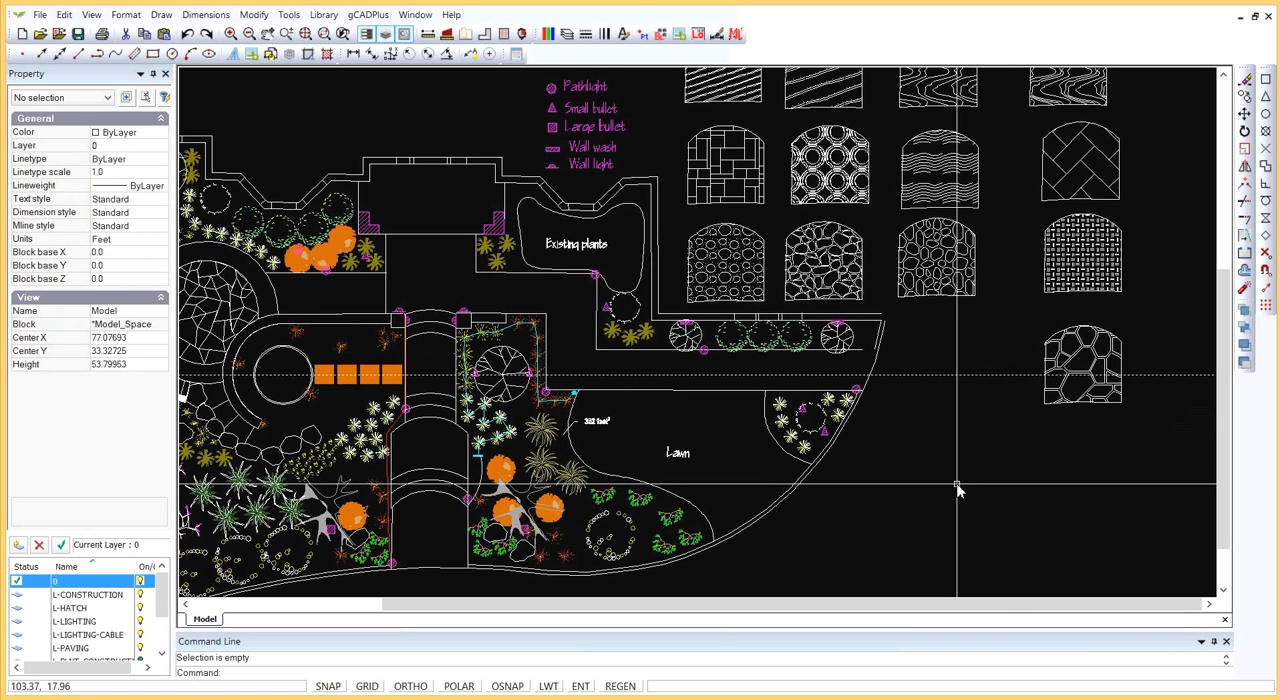
{"action": "mouse_move", "coordinate": [950, 494]}
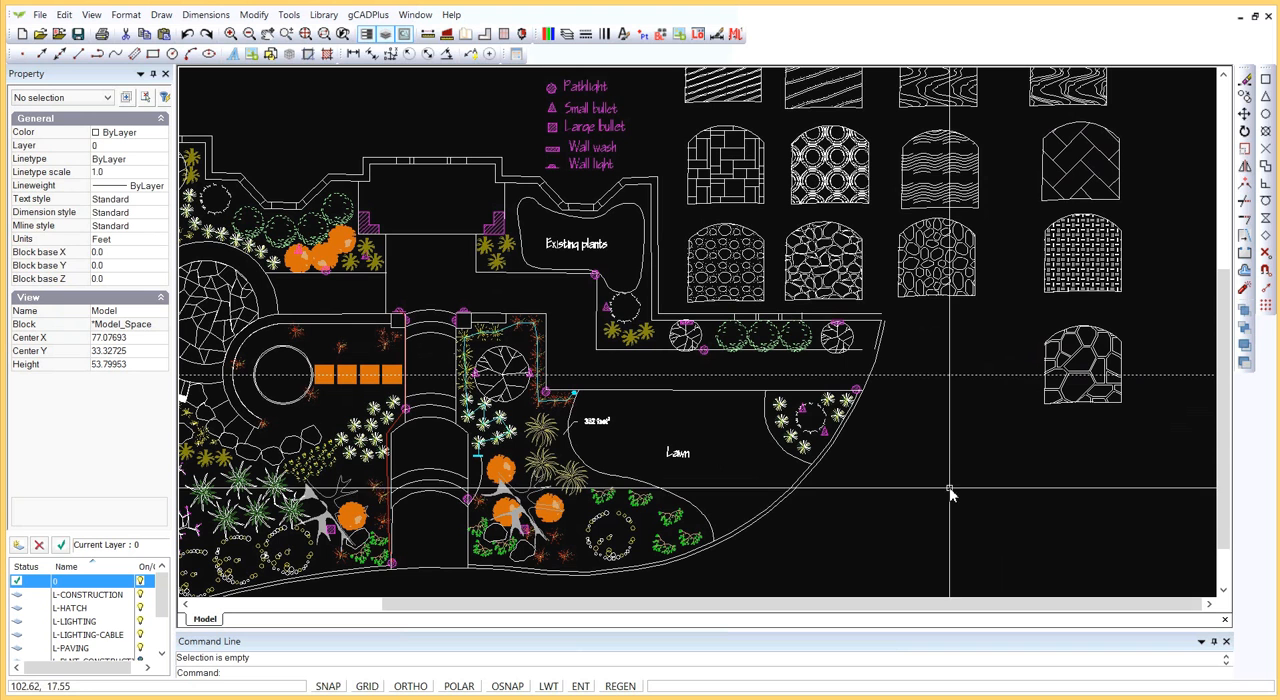
{"action": "mouse_move", "coordinate": [899, 535]}
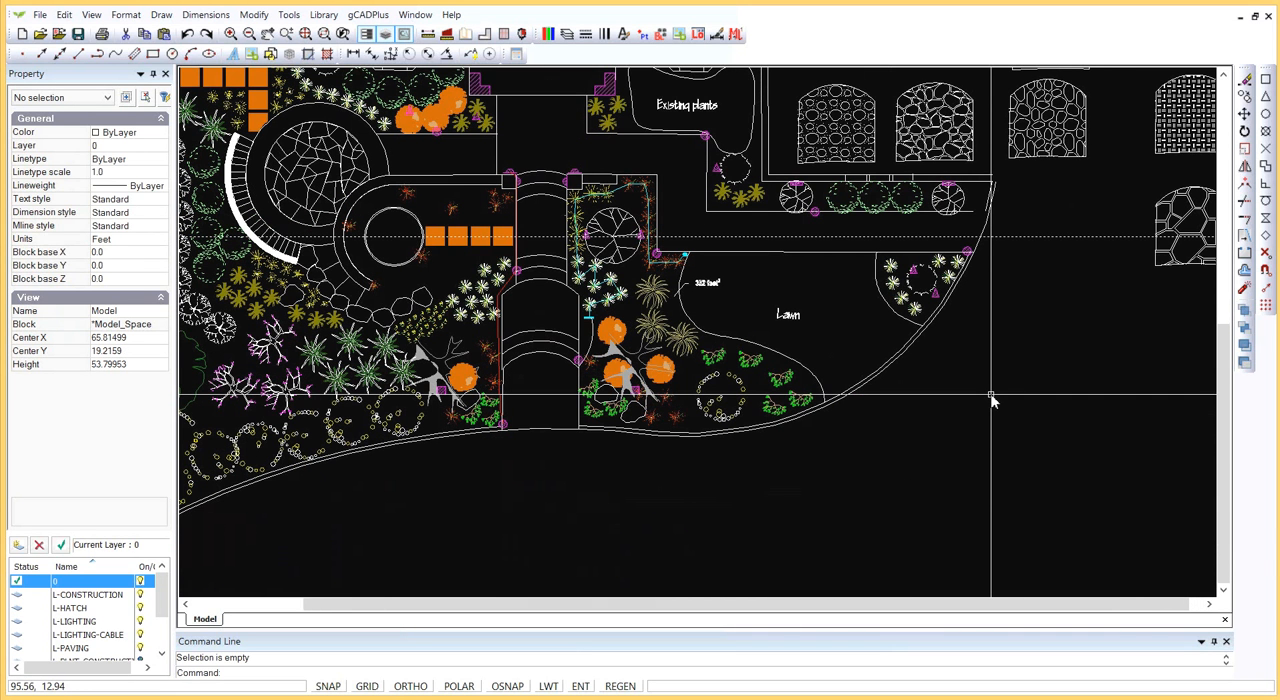
{"action": "mouse_move", "coordinate": [991, 402]}
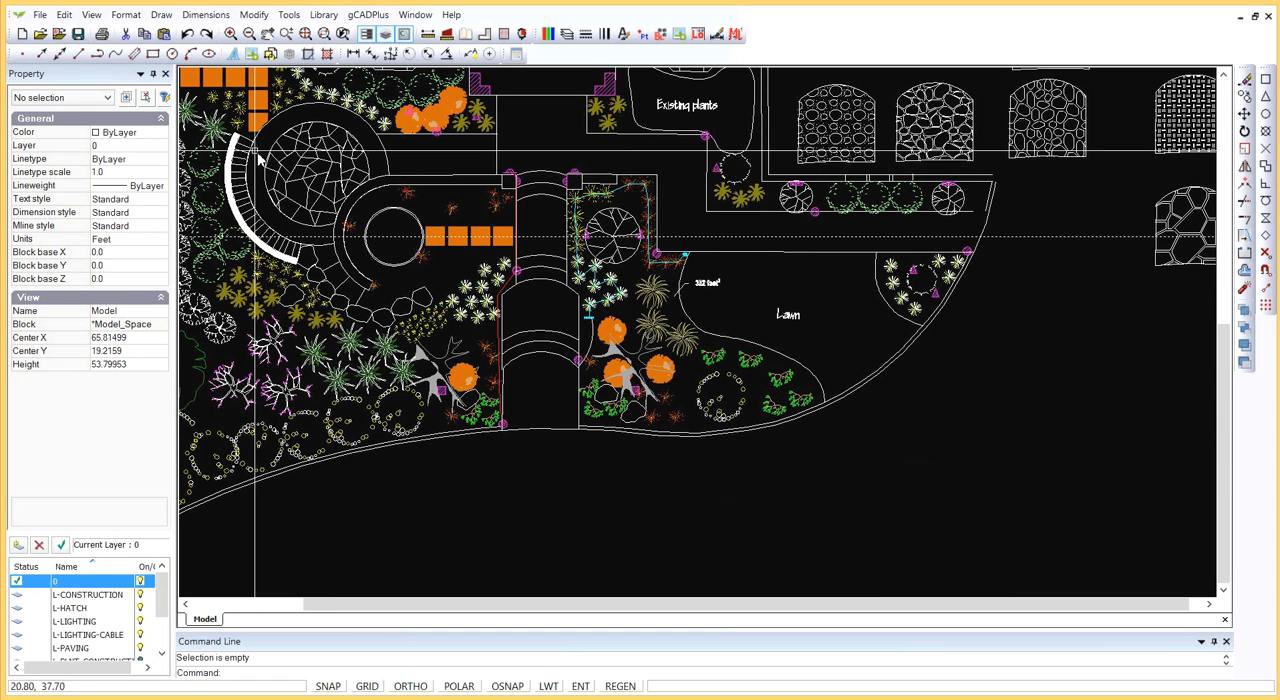
{"action": "left_click", "coordinate": [168, 14]}
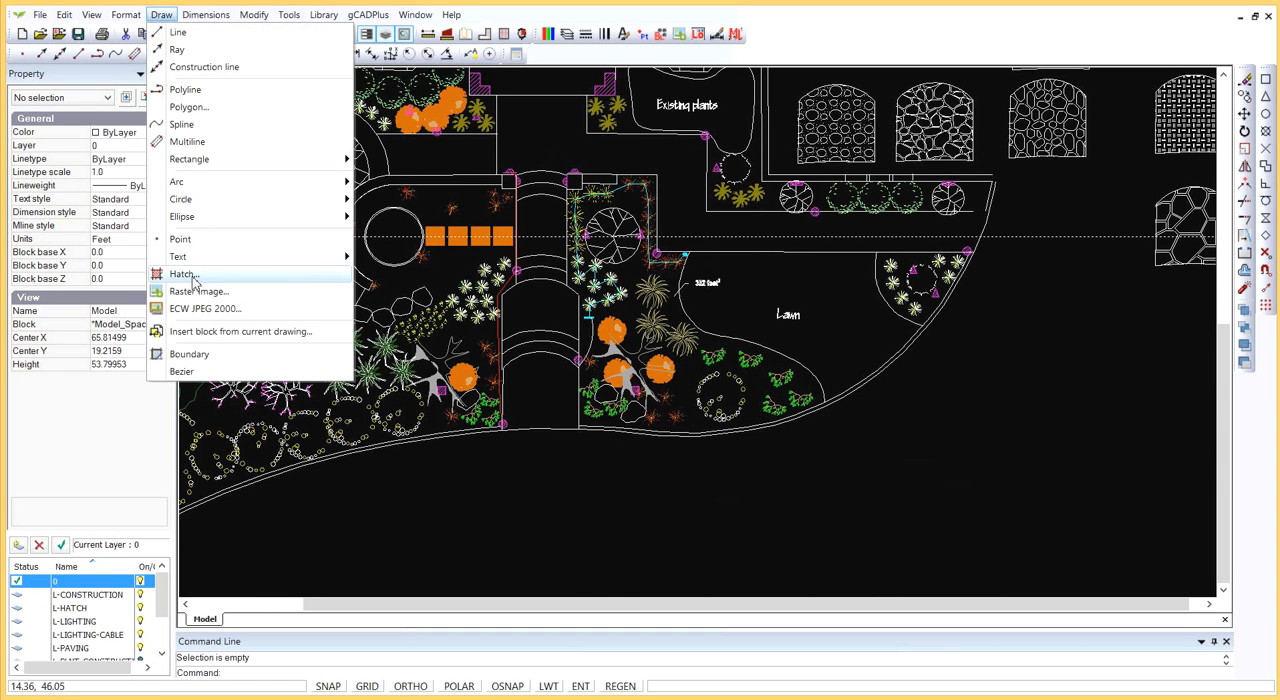
{"action": "left_click", "coordinate": [183, 274]}
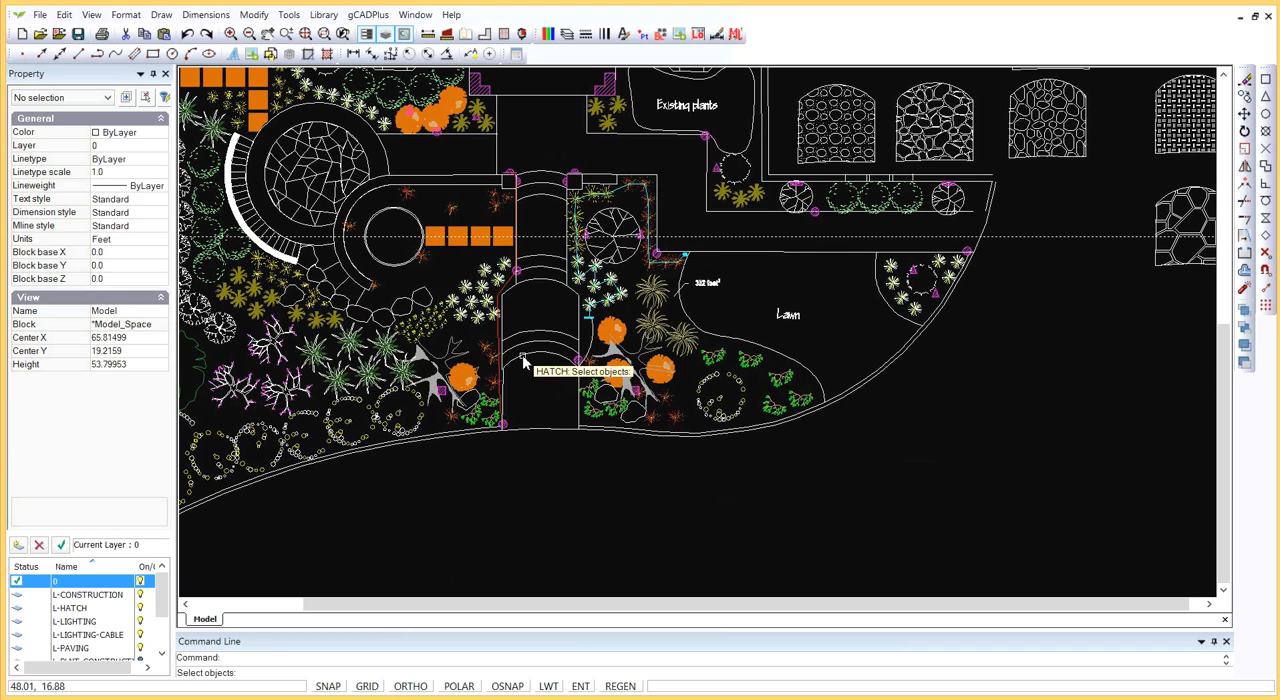
{"action": "left_click", "coordinate": [530, 364]}
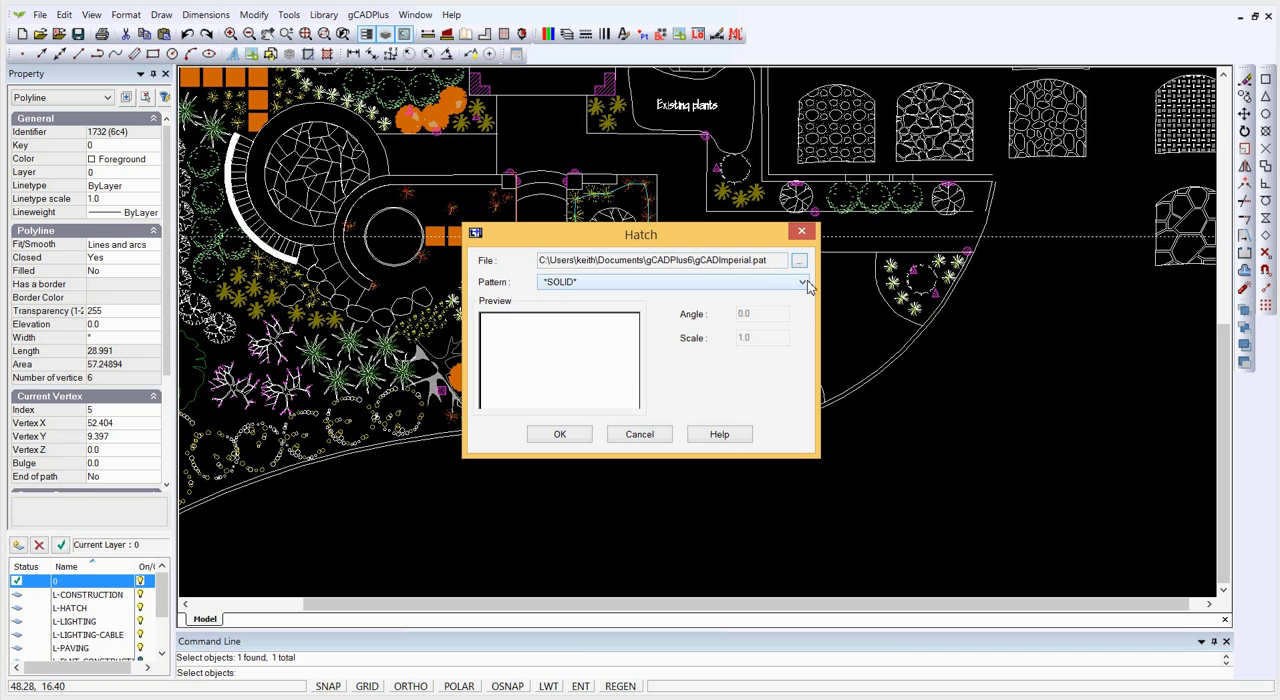
Fill the garden path with the ghiaia1 GRAVEL1 pattern at angle 0, scale 1.
{"action": "left_click", "coordinate": [802, 282]}
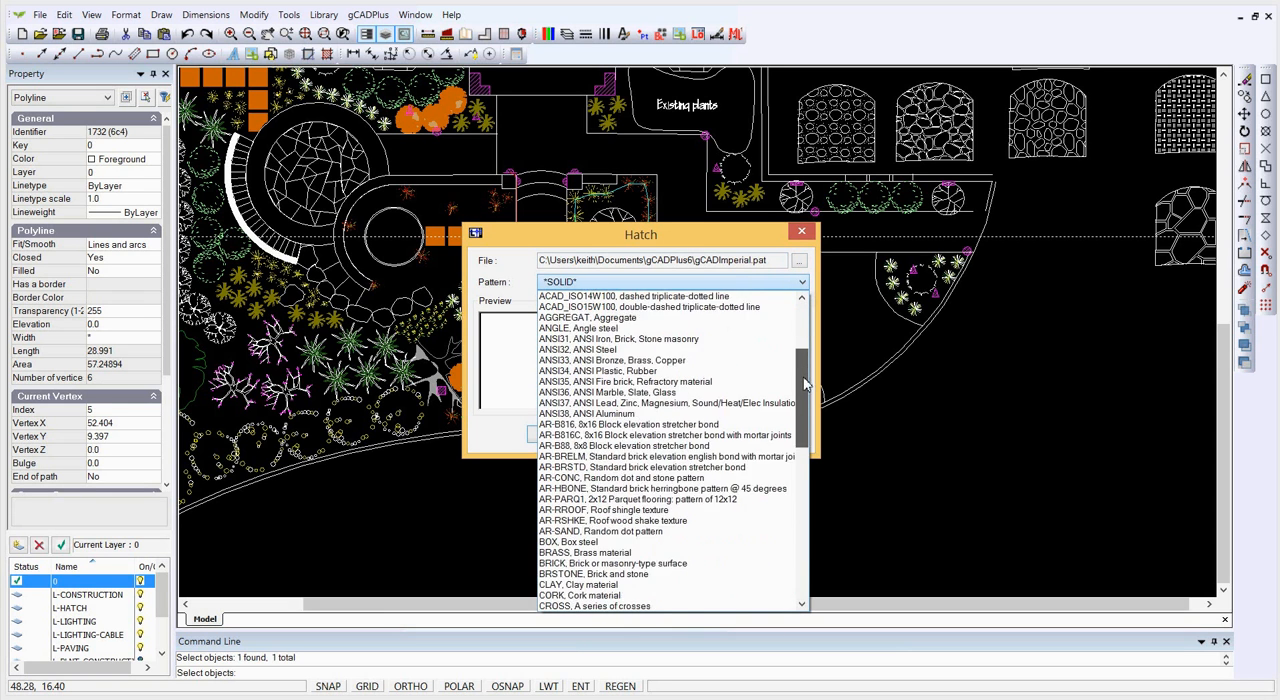
{"action": "scroll", "scroll_direction": "down", "scroll_amount": 3}
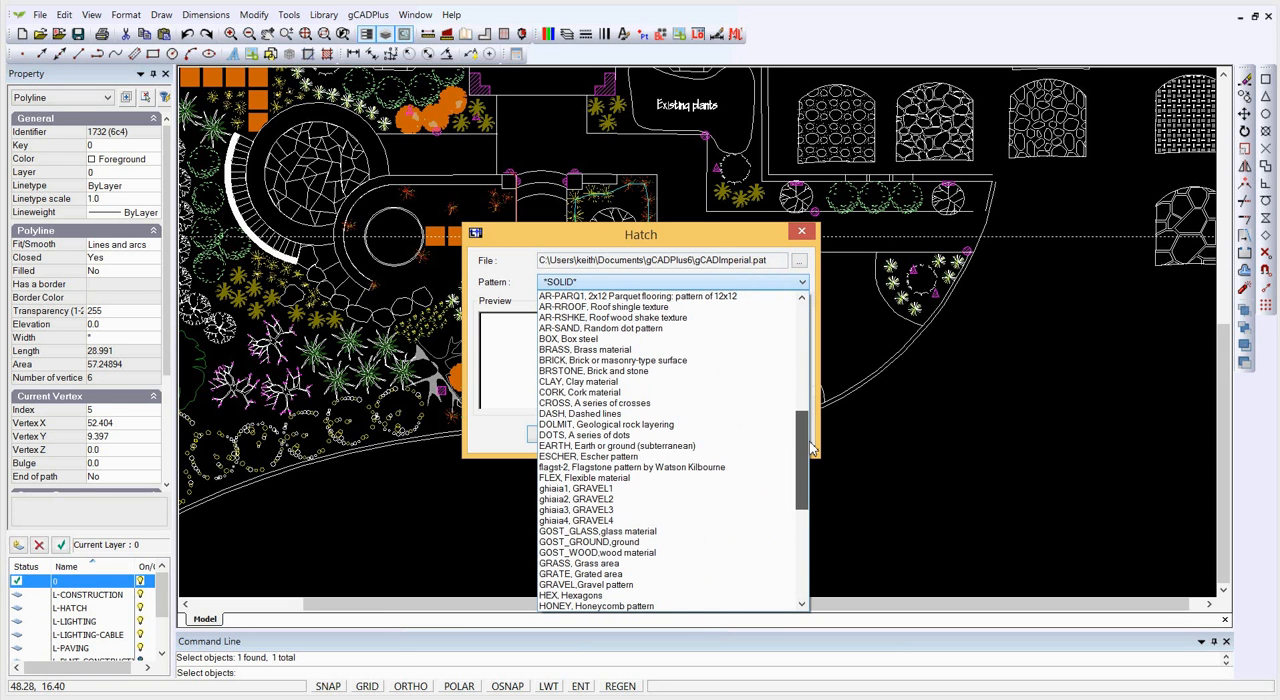
{"action": "left_click", "coordinate": [577, 488]}
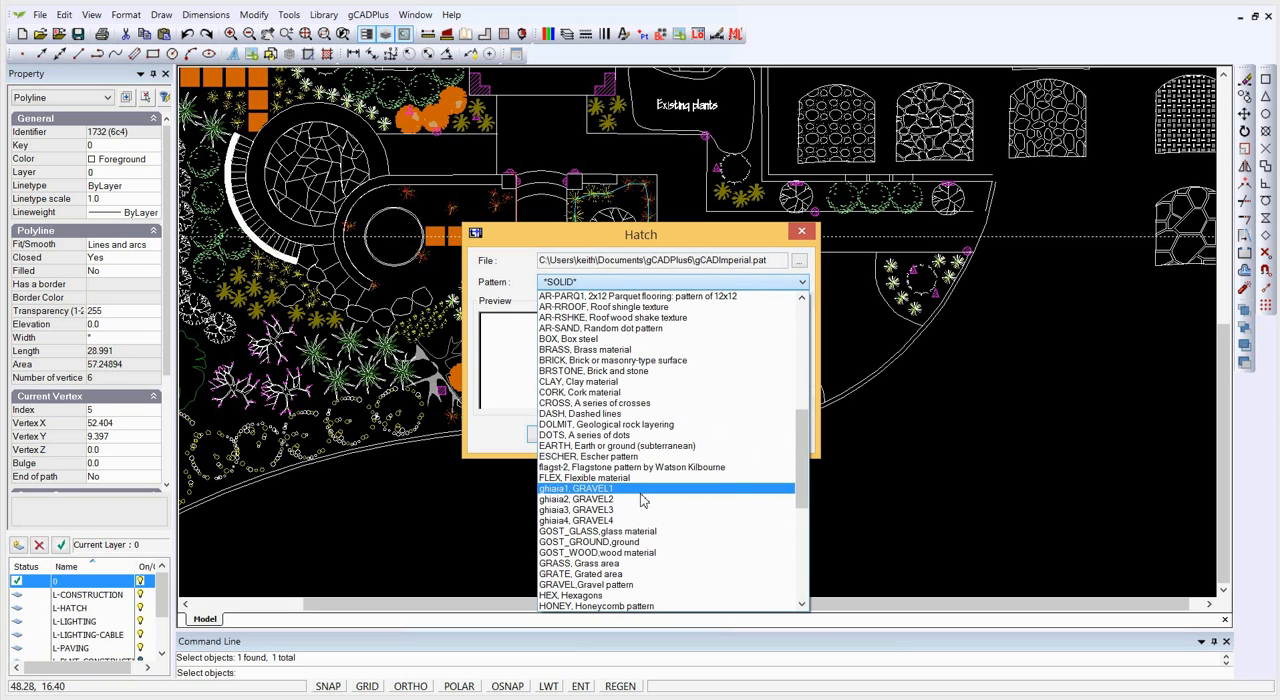
{"action": "mouse_move", "coordinate": [595, 488]}
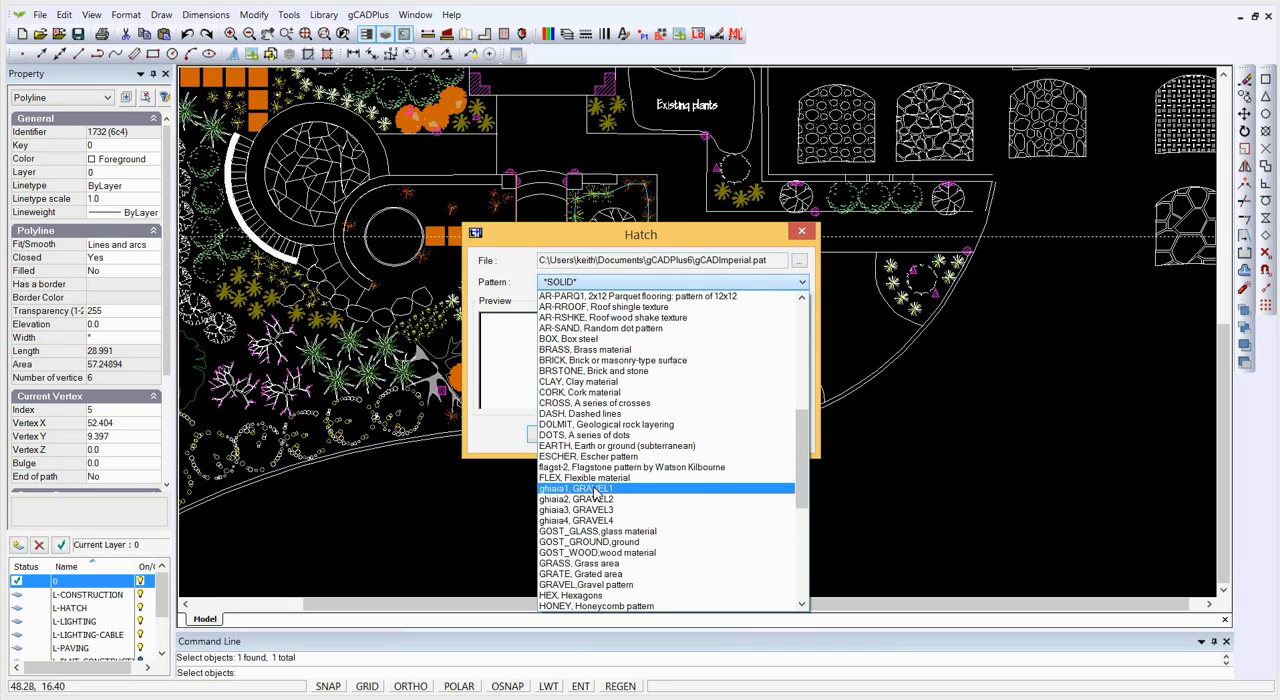
{"action": "left_click", "coordinate": [575, 488]}
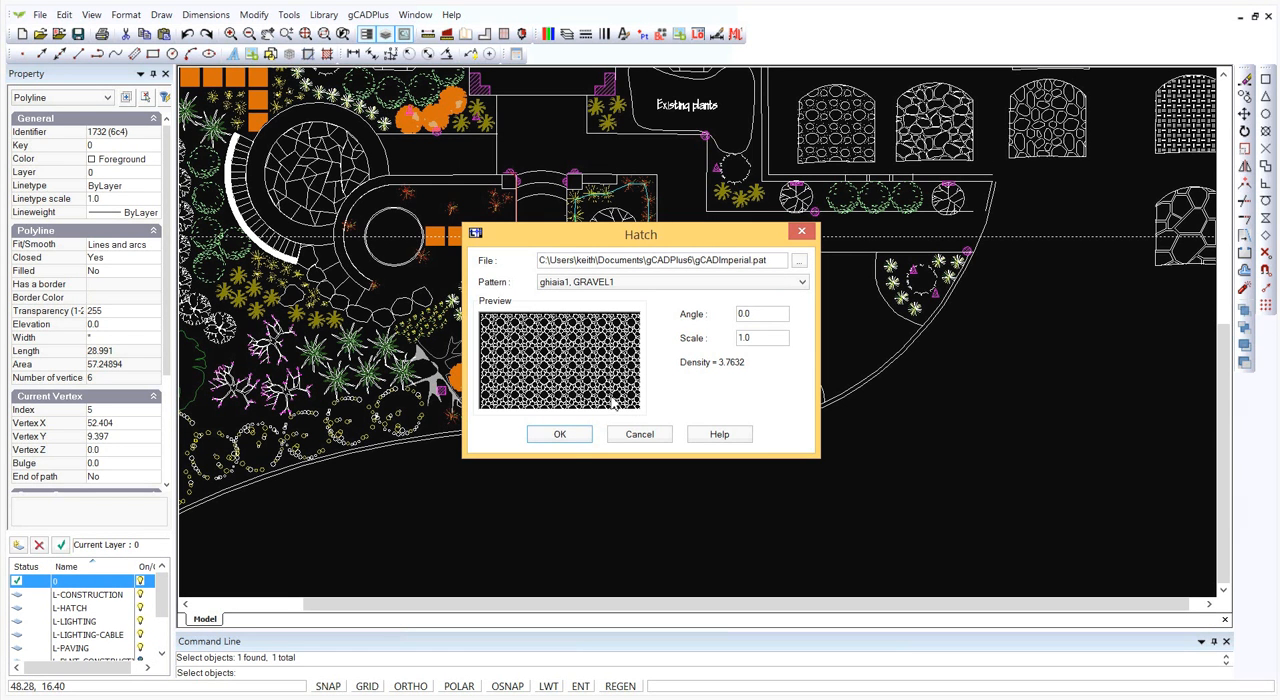
{"action": "left_click", "coordinate": [560, 434]}
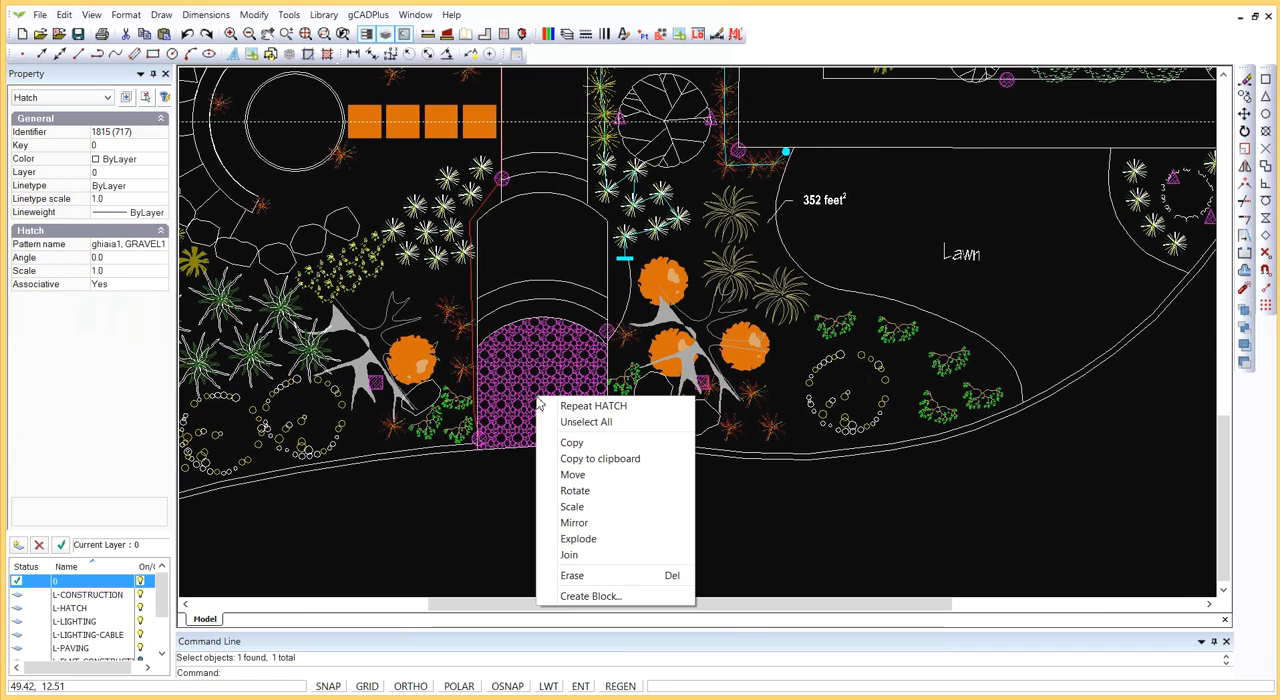
{"action": "mouse_move", "coordinate": [523, 407]}
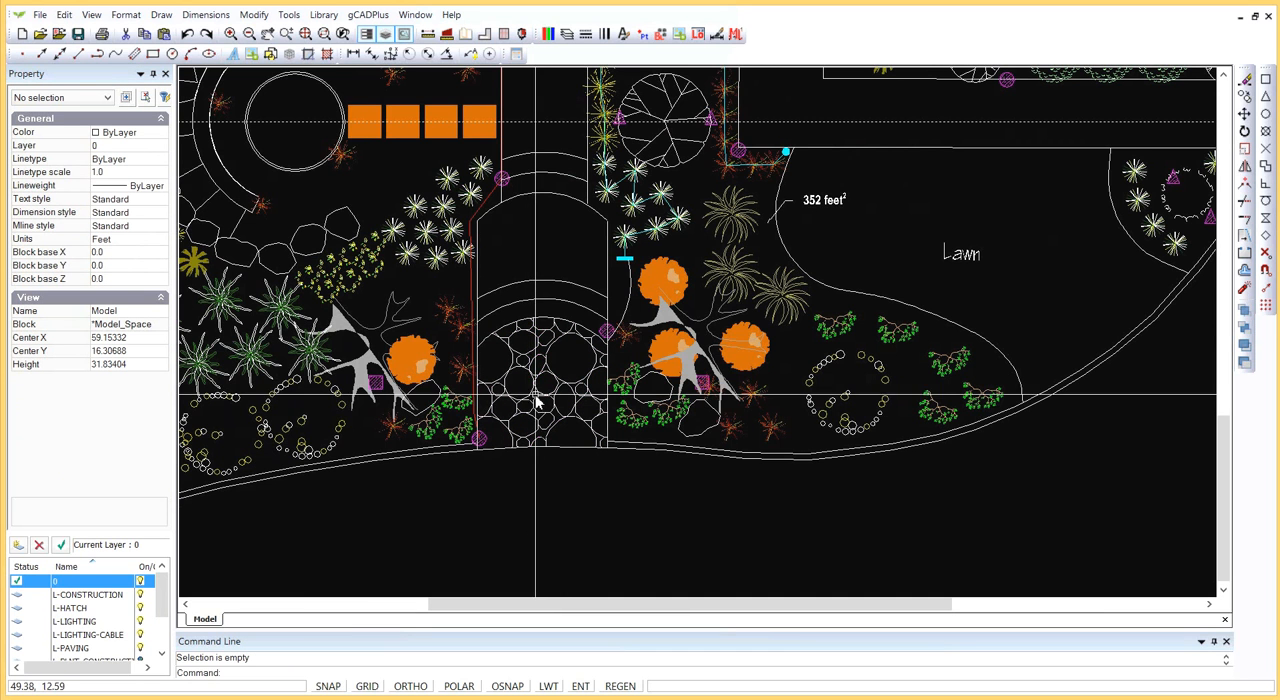
{"action": "mouse_move", "coordinate": [536, 390]}
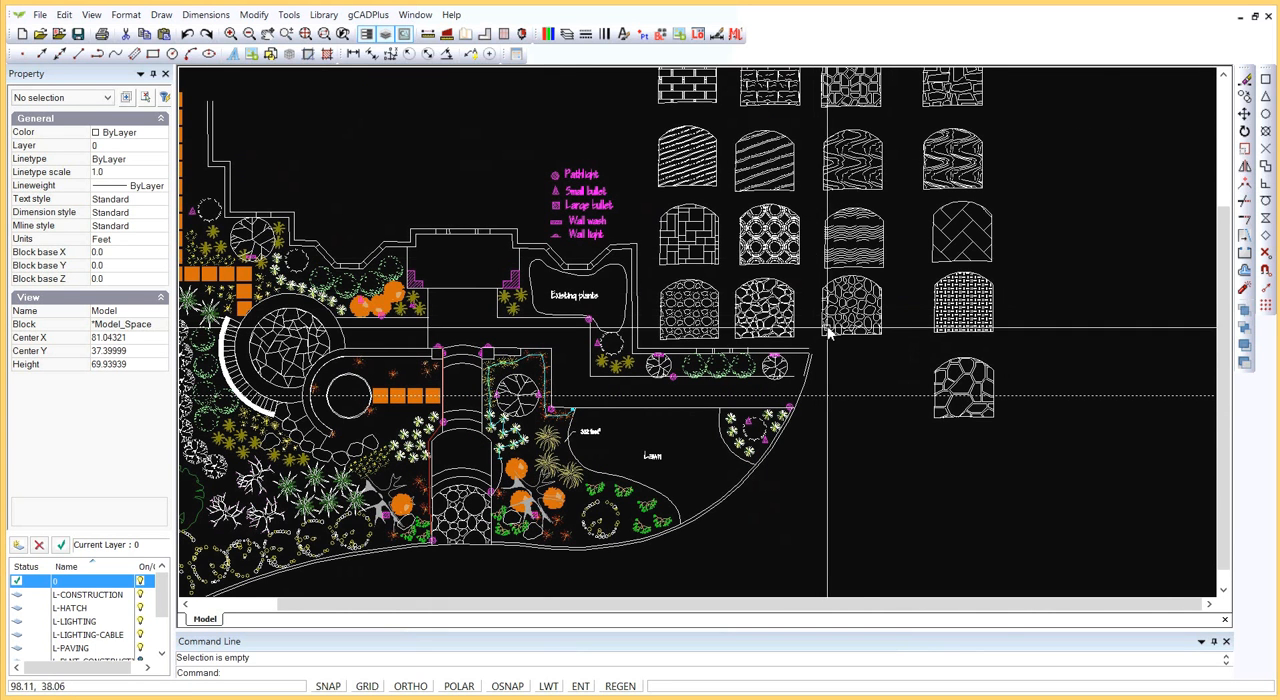
{"action": "mouse_move", "coordinate": [858, 378]}
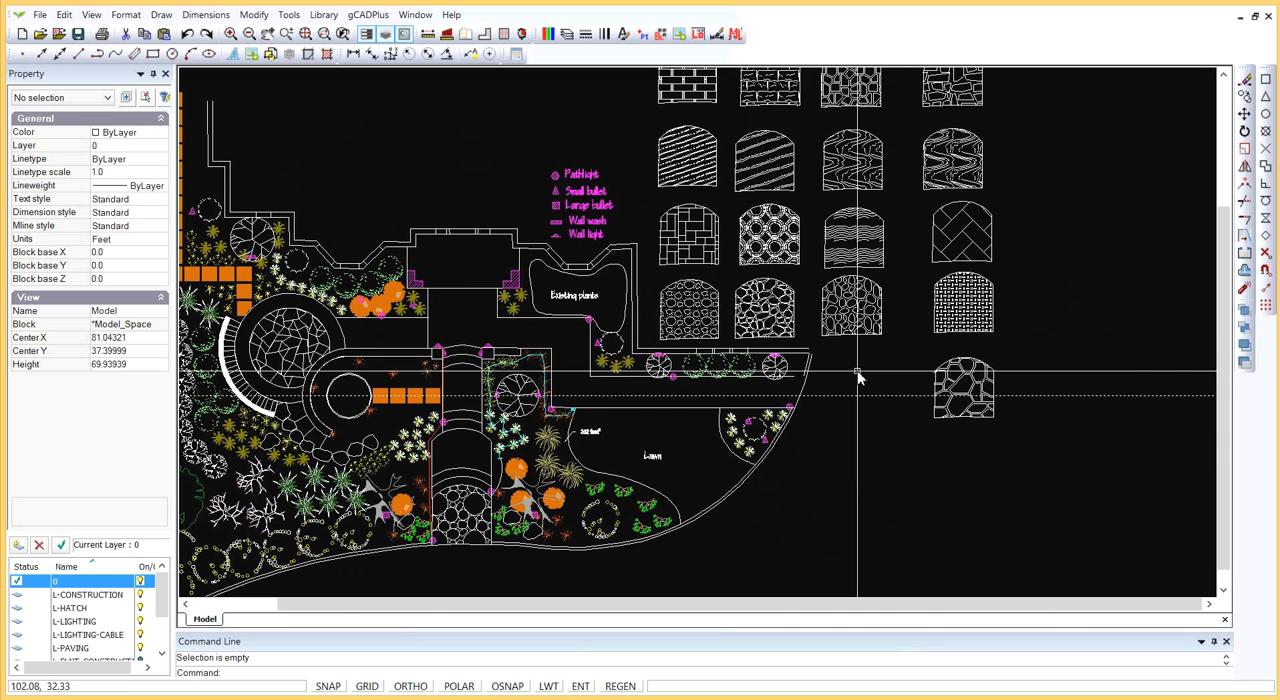
{"action": "mouse_move", "coordinate": [912, 418]}
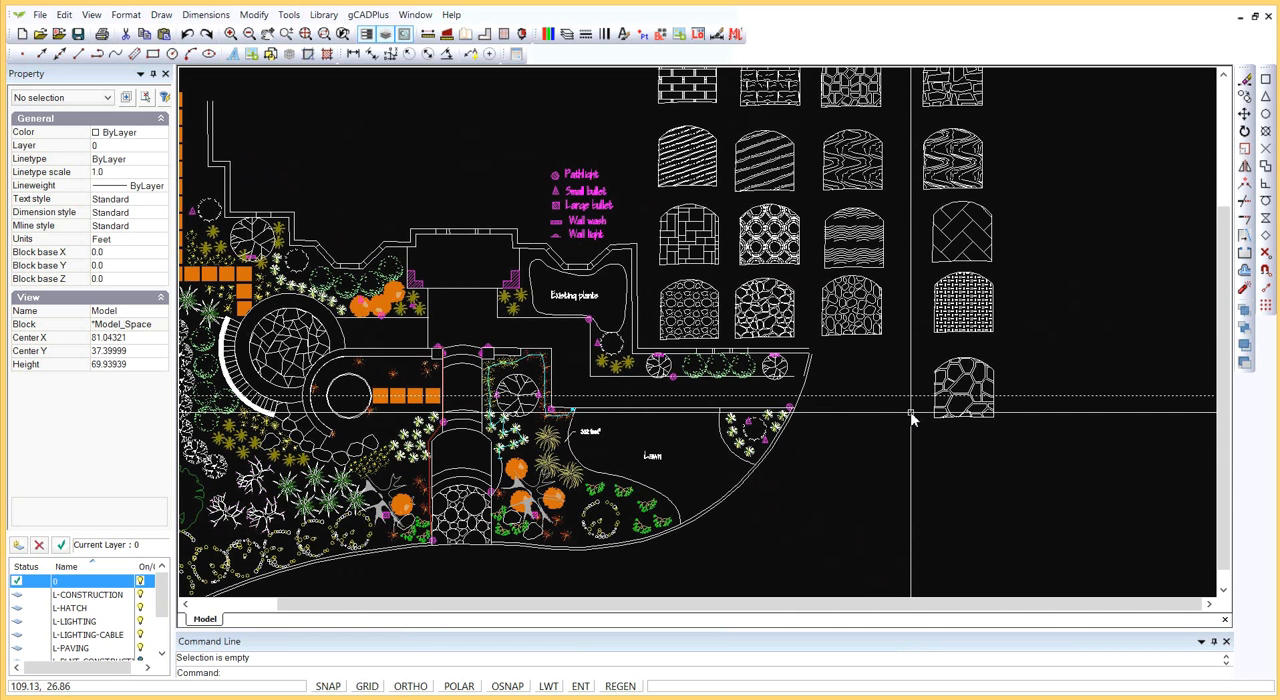